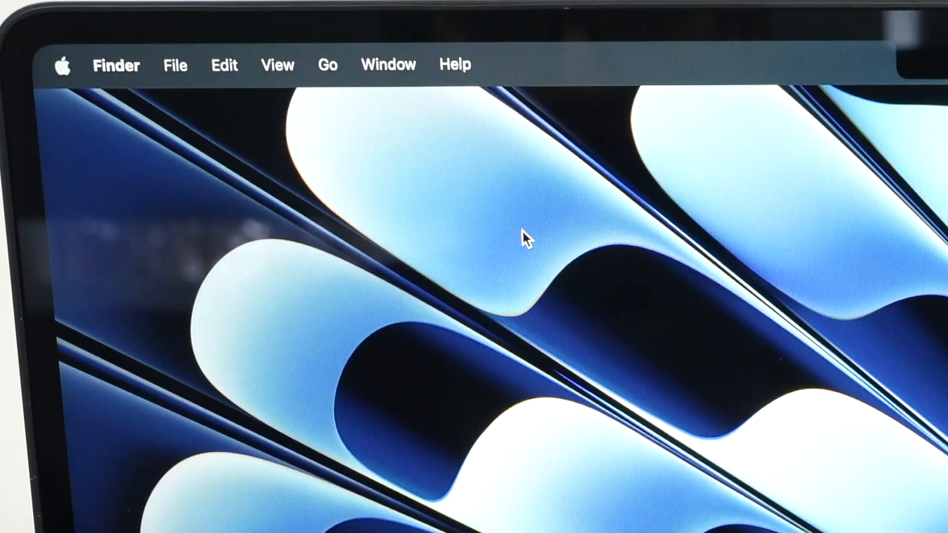
{"action": "mouse_move", "coordinate": [73, 91]}
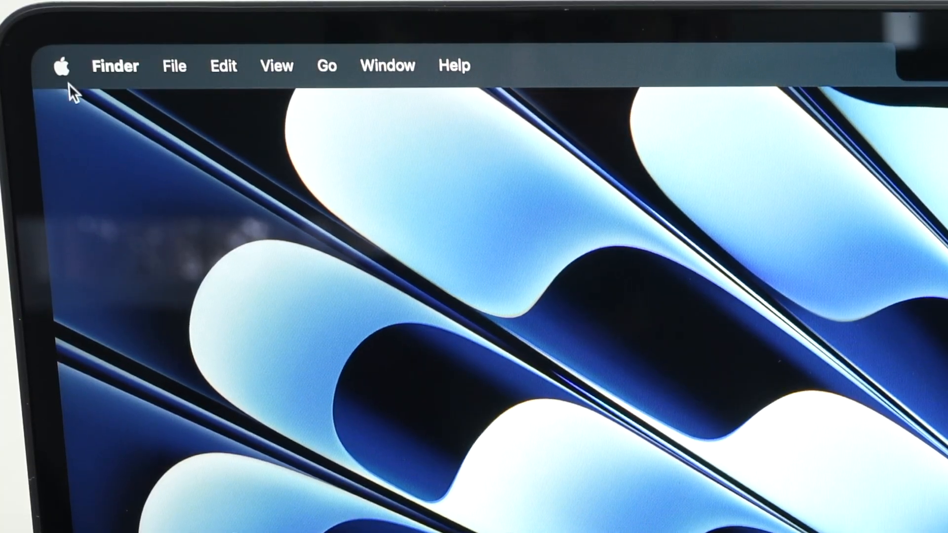
Step: Bring up the Apple menu from the Finder menu bar
{"action": "left_click", "coordinate": [60, 66]}
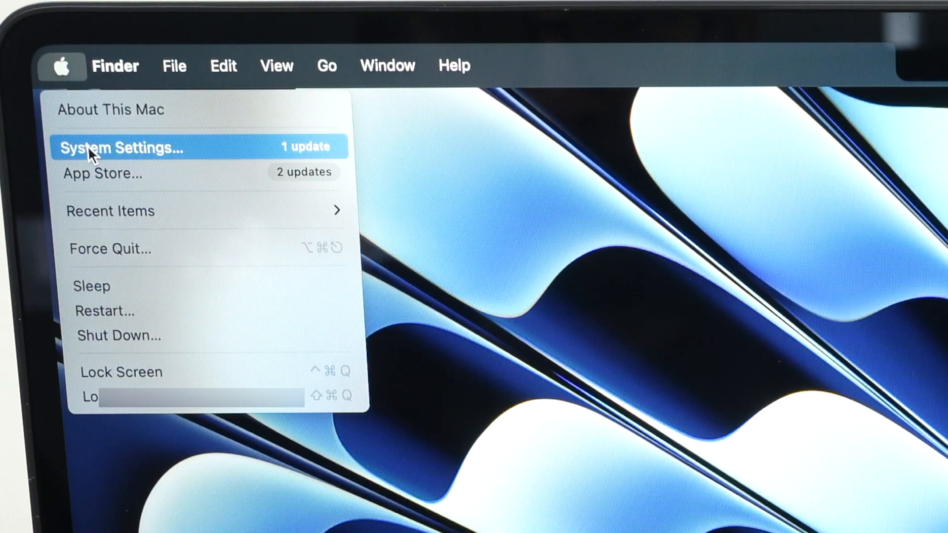
Step: Launch System Settings and go to the Battery page
{"action": "left_click", "coordinate": [121, 147]}
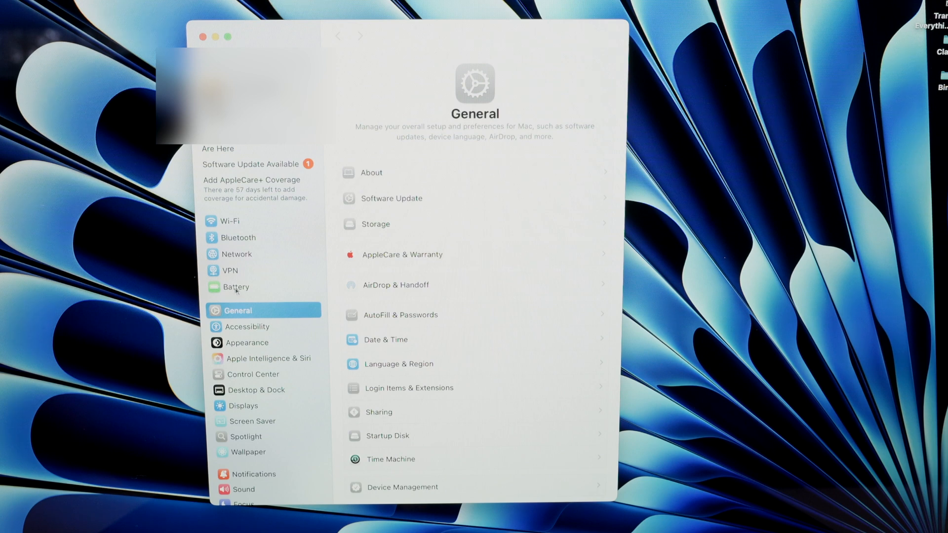
{"action": "left_click", "coordinate": [236, 286]}
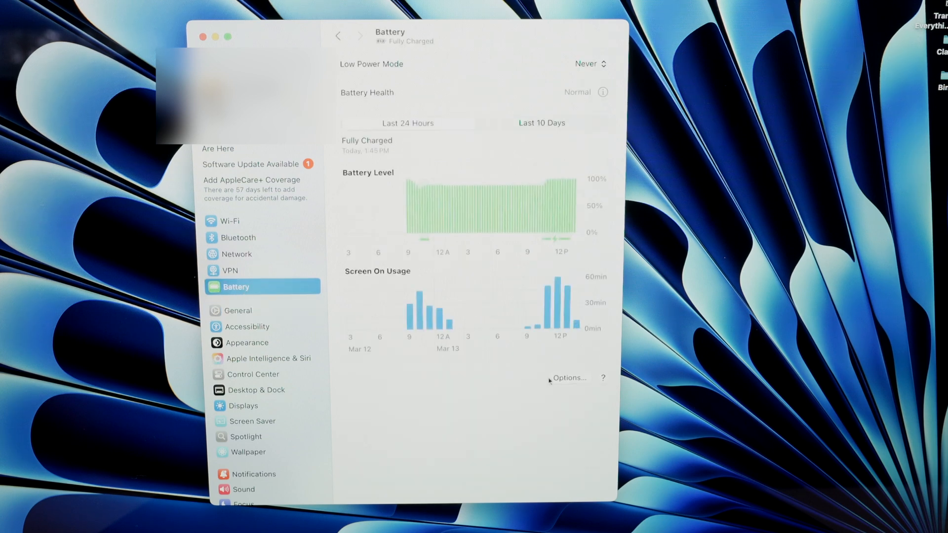
{"action": "mouse_move", "coordinate": [586, 394]}
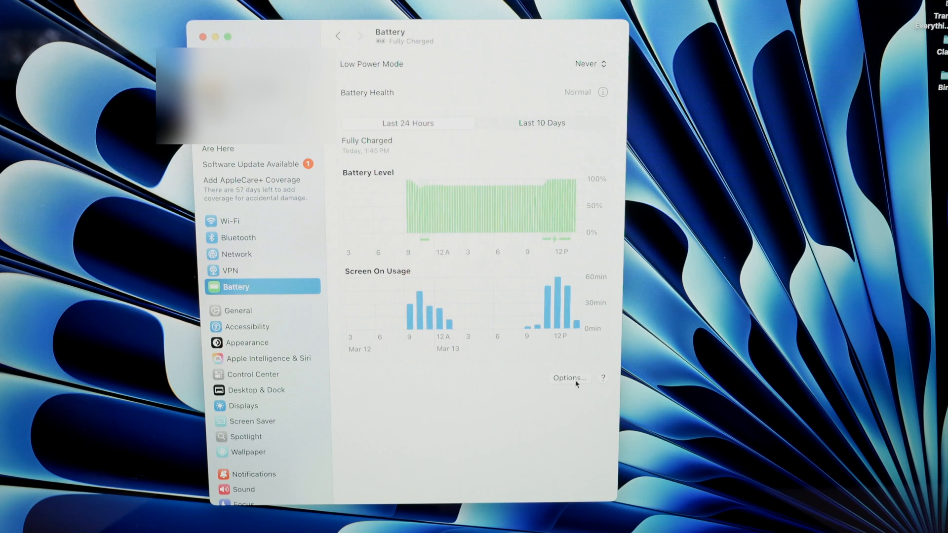
Step: In Battery Options, turn off 'Slightly dim the display on battery'
{"action": "left_click", "coordinate": [566, 377]}
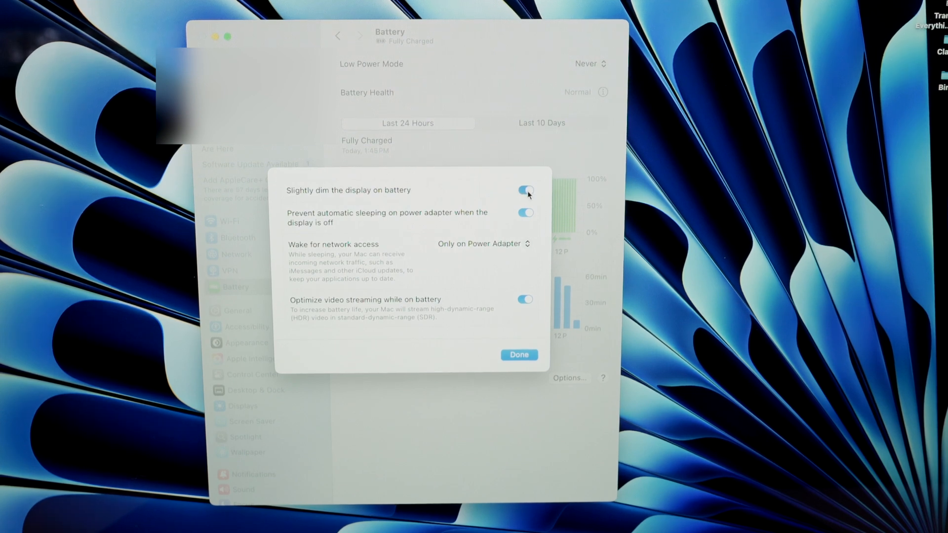
{"action": "left_click", "coordinate": [524, 189]}
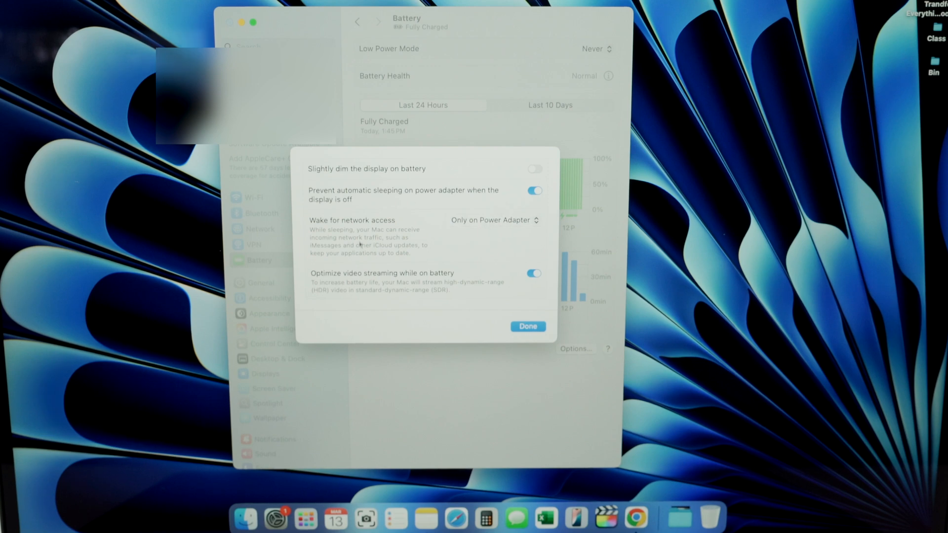
{"action": "mouse_move", "coordinate": [473, 258]}
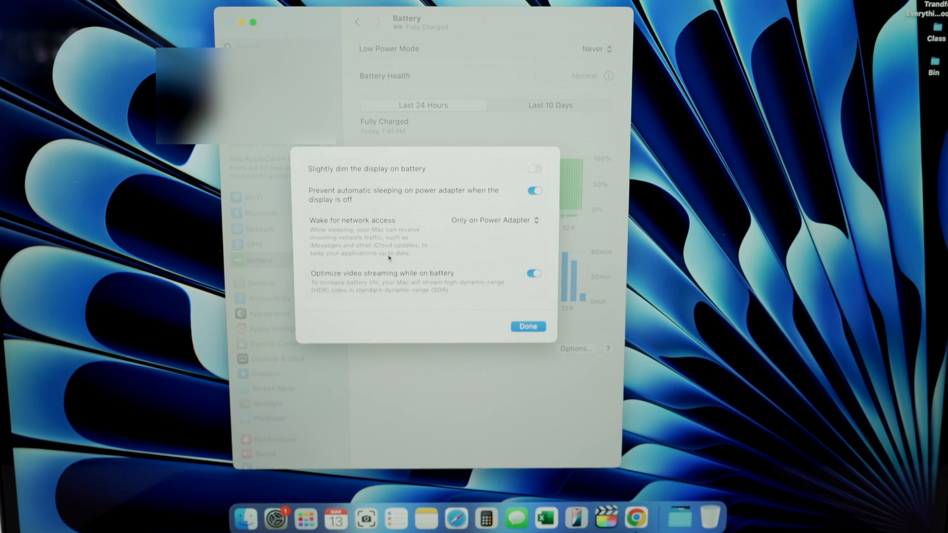
{"action": "mouse_move", "coordinate": [365, 250]}
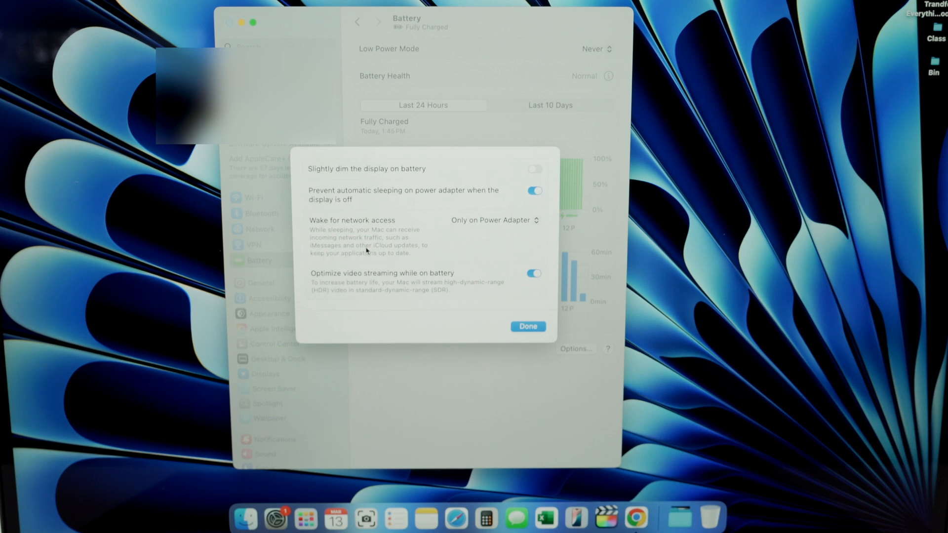
Step: Set Wake for network access to Always and confirm with Done
{"action": "left_click", "coordinate": [492, 219]}
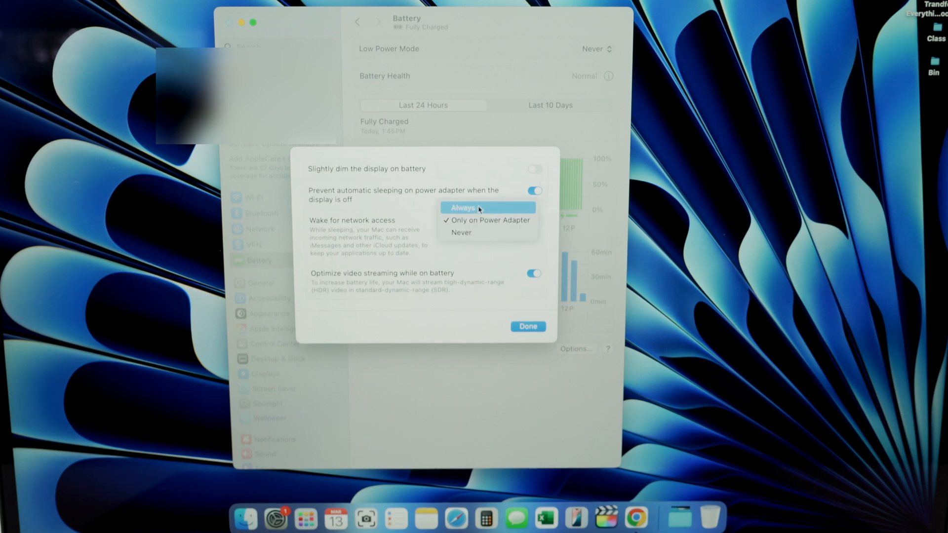
{"action": "left_click", "coordinate": [462, 207]}
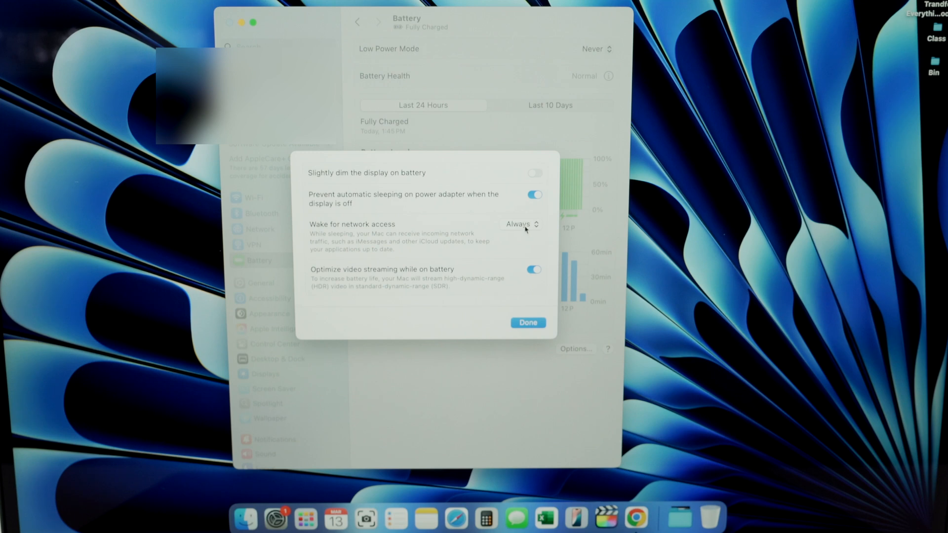
{"action": "left_click", "coordinate": [519, 224]}
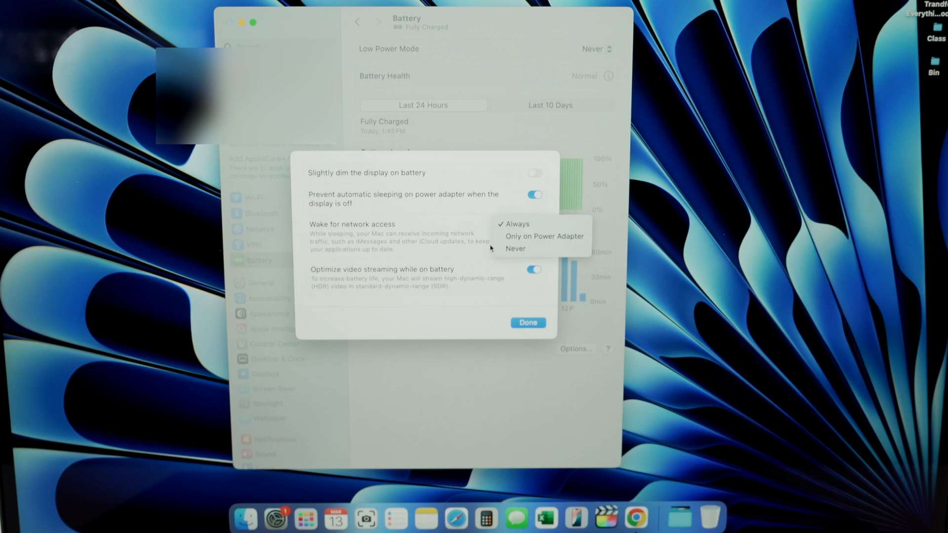
{"action": "left_click", "coordinate": [515, 224]}
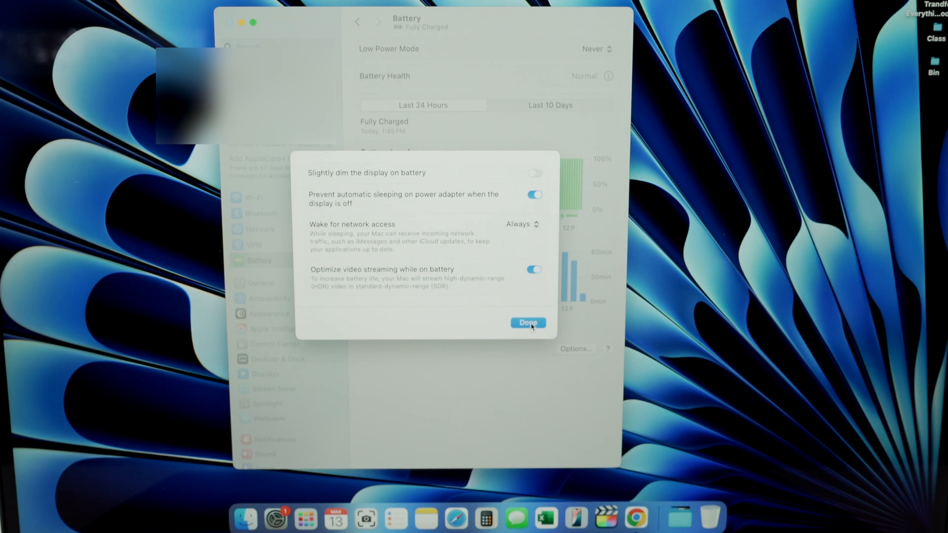
{"action": "left_click", "coordinate": [526, 322]}
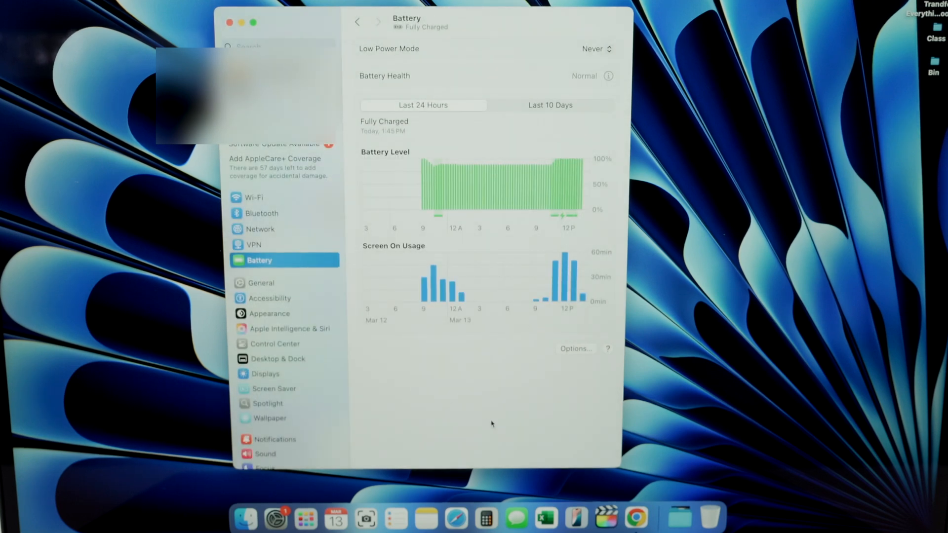